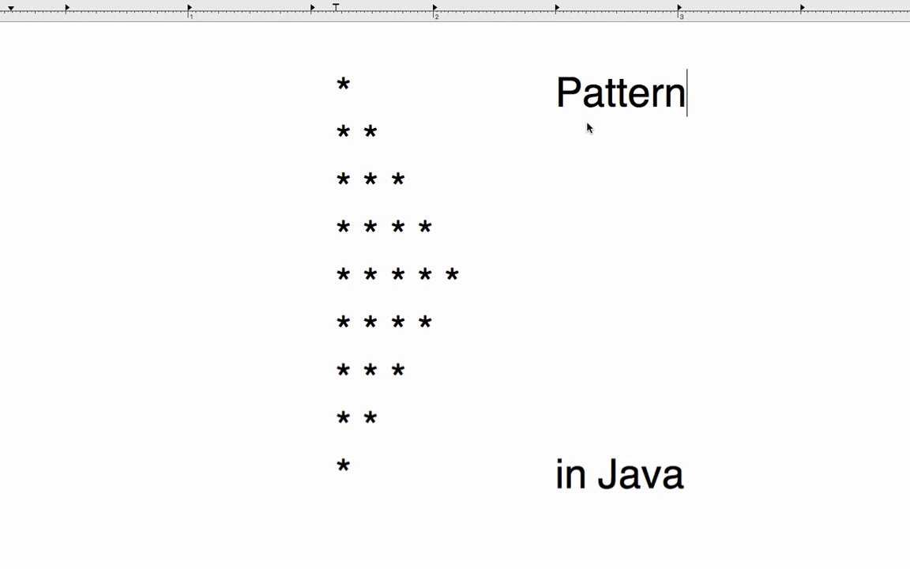
pyautogui.moveTo(610, 79)
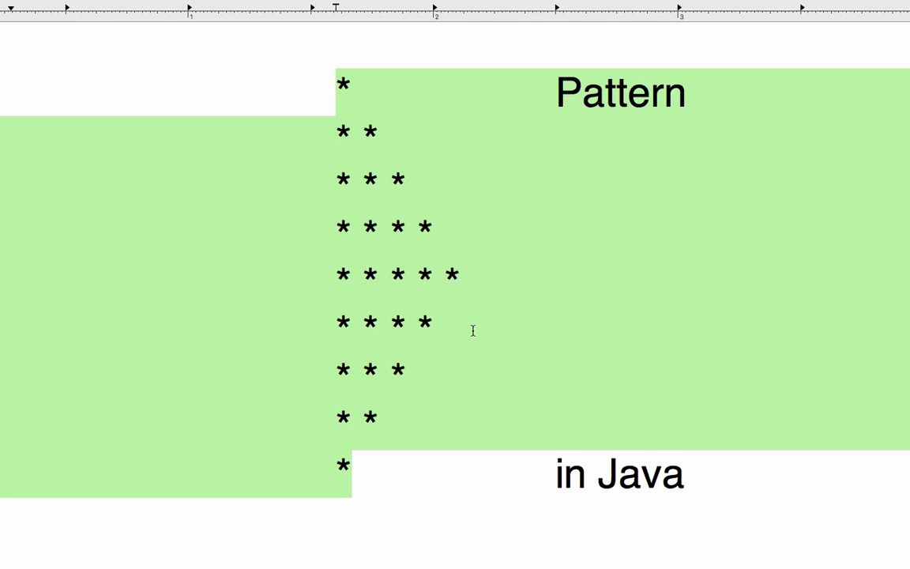
pyautogui.moveTo(525, 306)
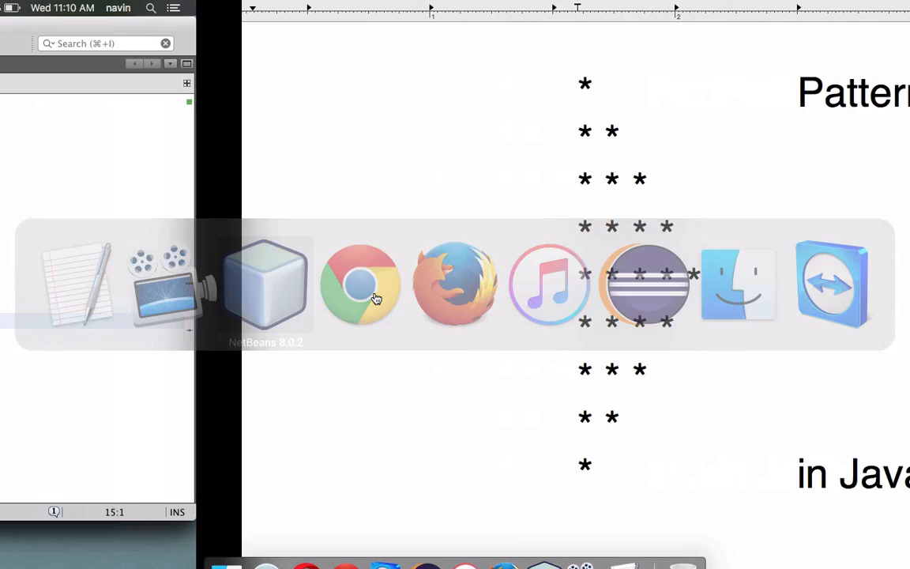
# Write an outer for loop header int i=1;i<=9 with a nested empty for loop inside main
pyautogui.click(266, 285)
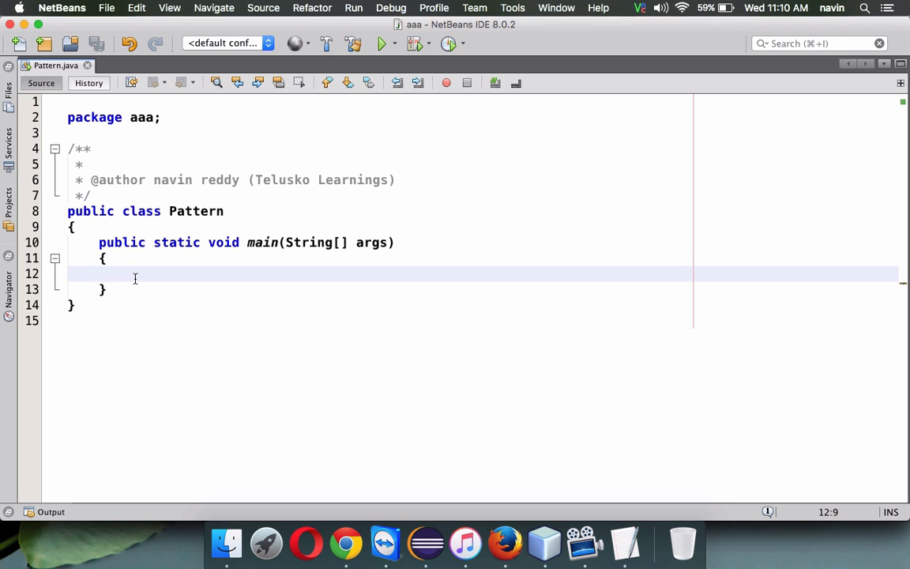
pyautogui.write('fo')
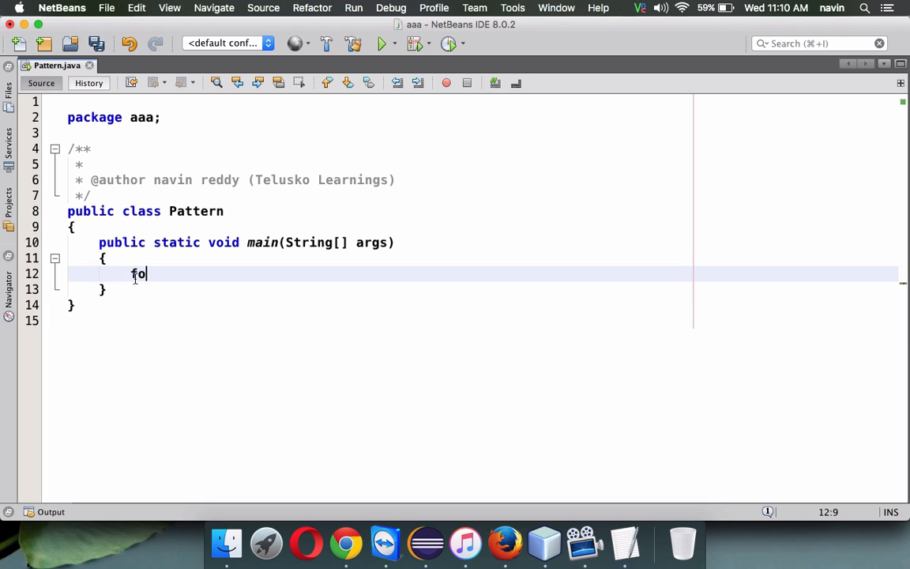
pyautogui.write('r()')
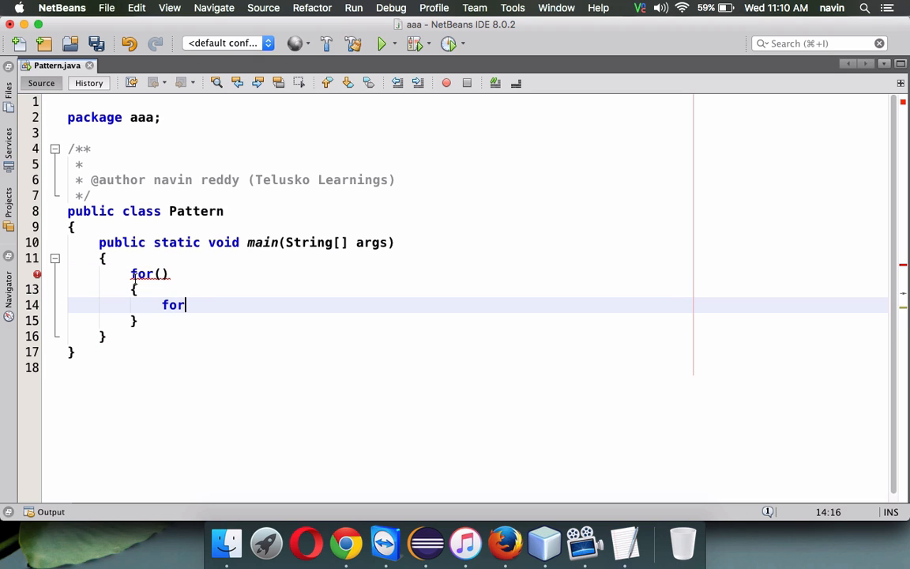
pyautogui.write('()')
pyautogui.write('{')
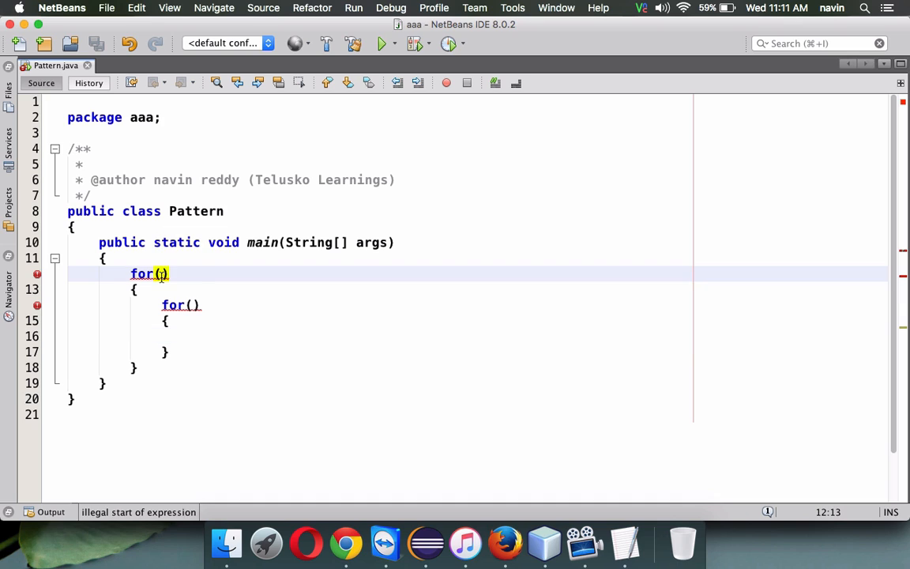
pyautogui.write('int i=1')
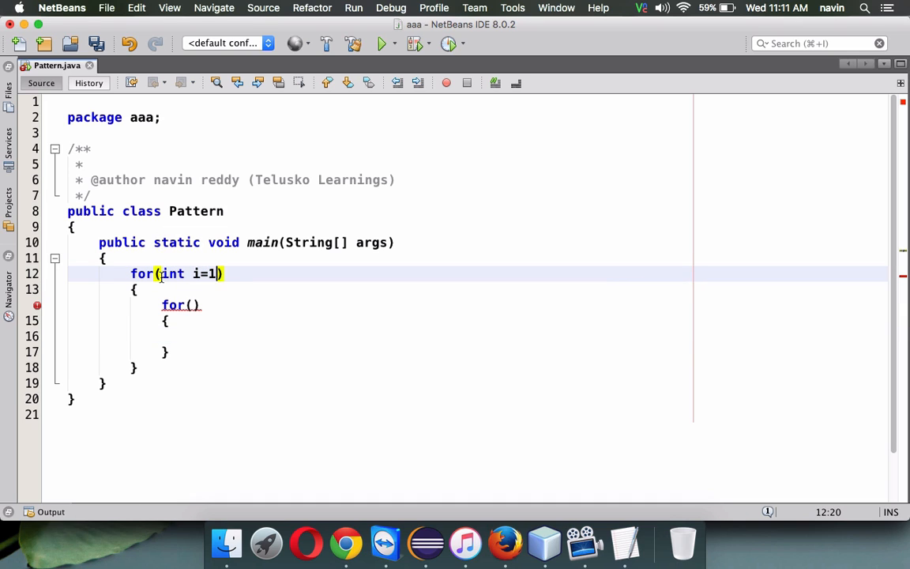
pyautogui.write(';i')
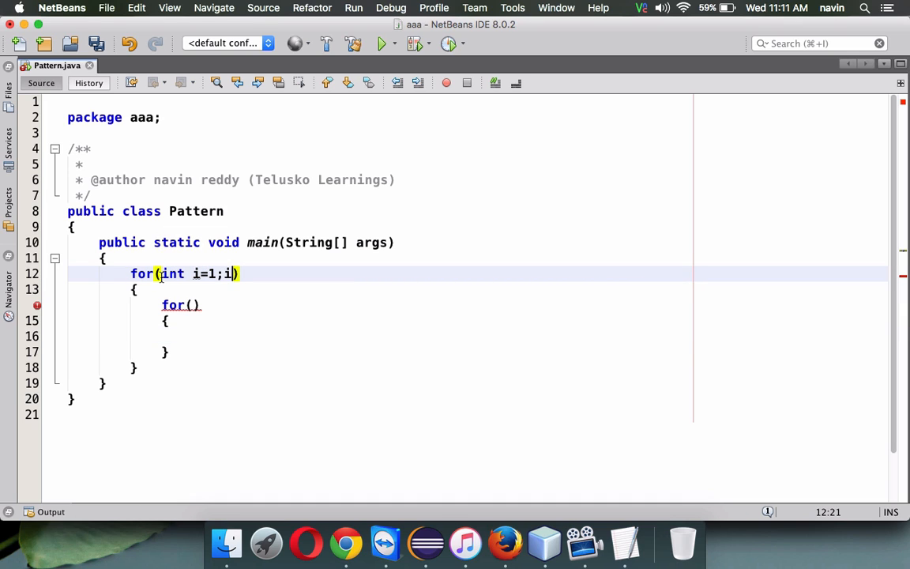
pyautogui.write('<=')
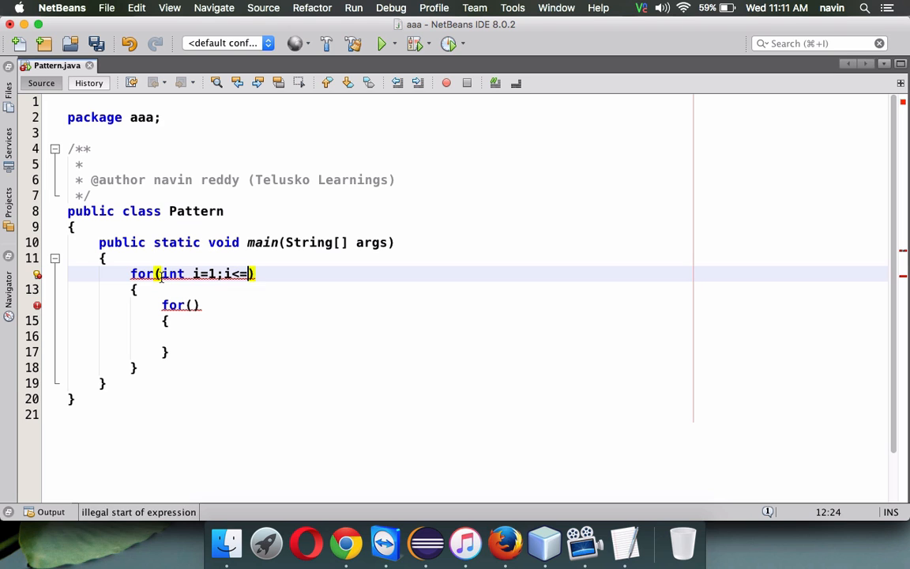
pyautogui.write('9')
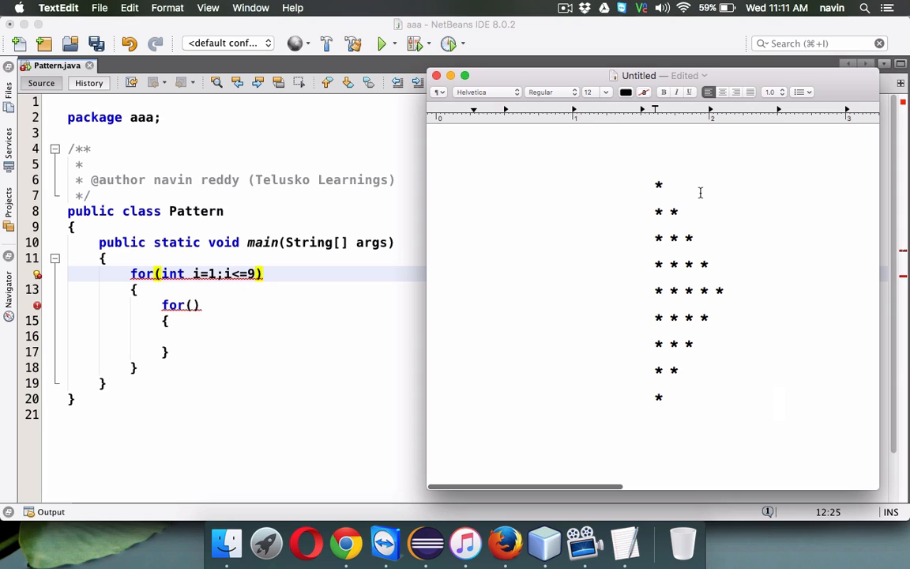
# Select the shrinking lower rows of the star sketch to split them from the top half
pyautogui.moveTo(656, 183); pyautogui.dragTo(710, 263)
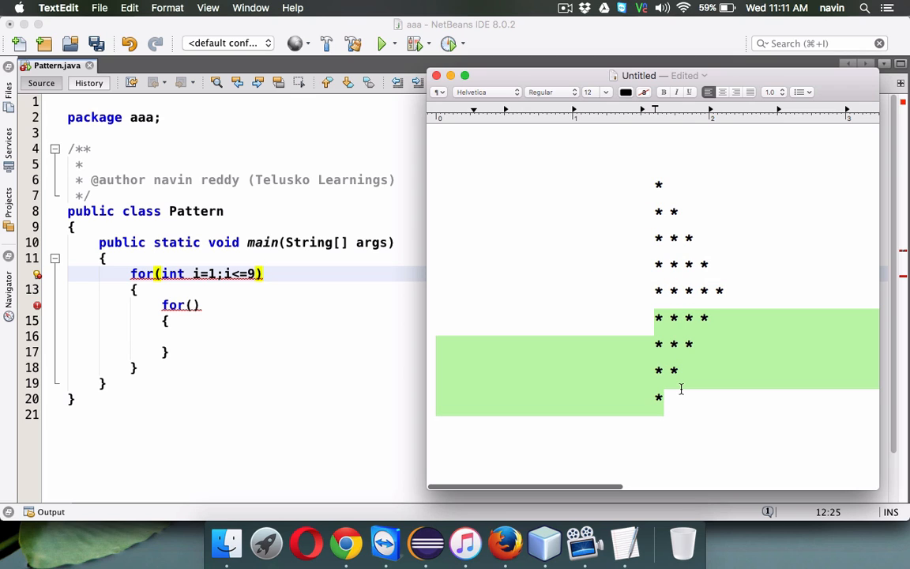
pyautogui.moveTo(664, 344)
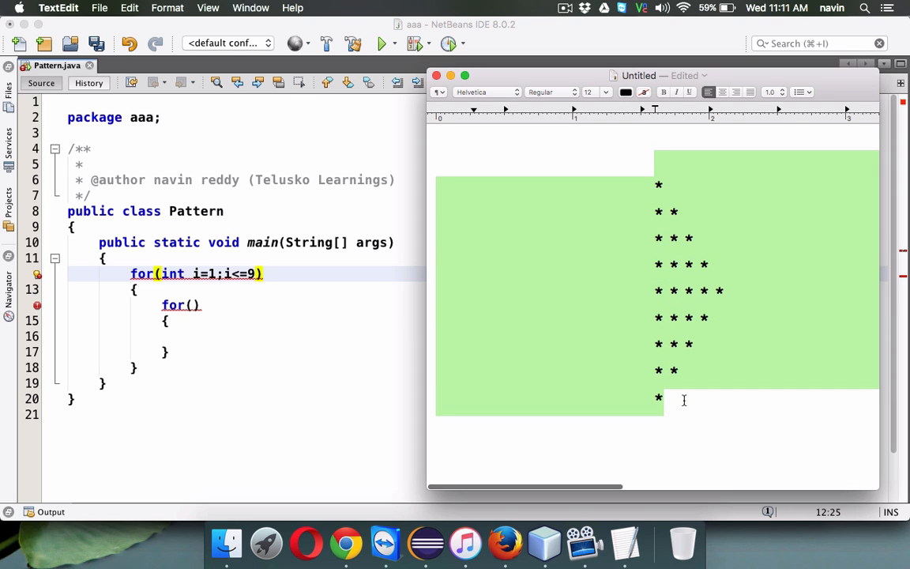
pyautogui.moveTo(373, 351)
pyautogui.write('5')
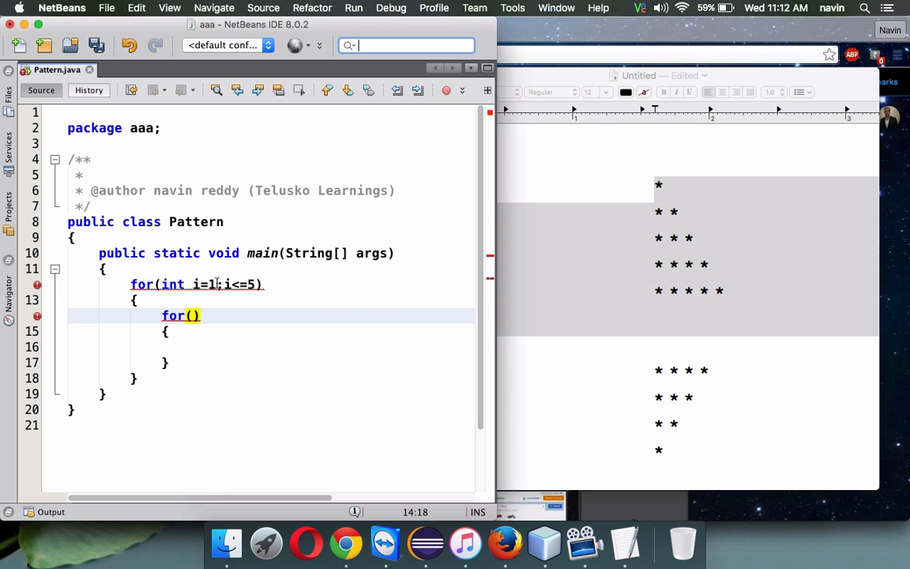
pyautogui.moveTo(221, 284)
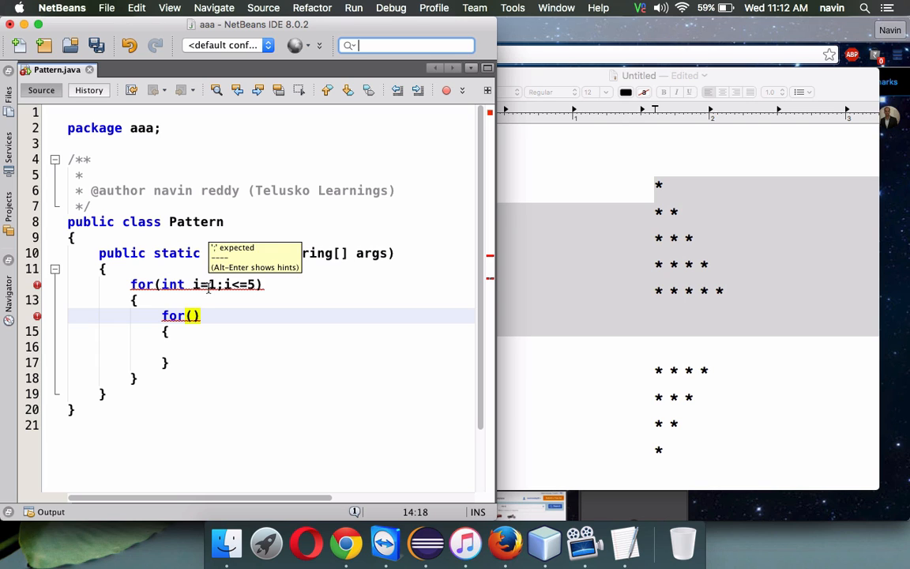
# Finish the outer loop with i++ and fill the inner loop as int j=1;j<=i;j++
pyautogui.write(';')
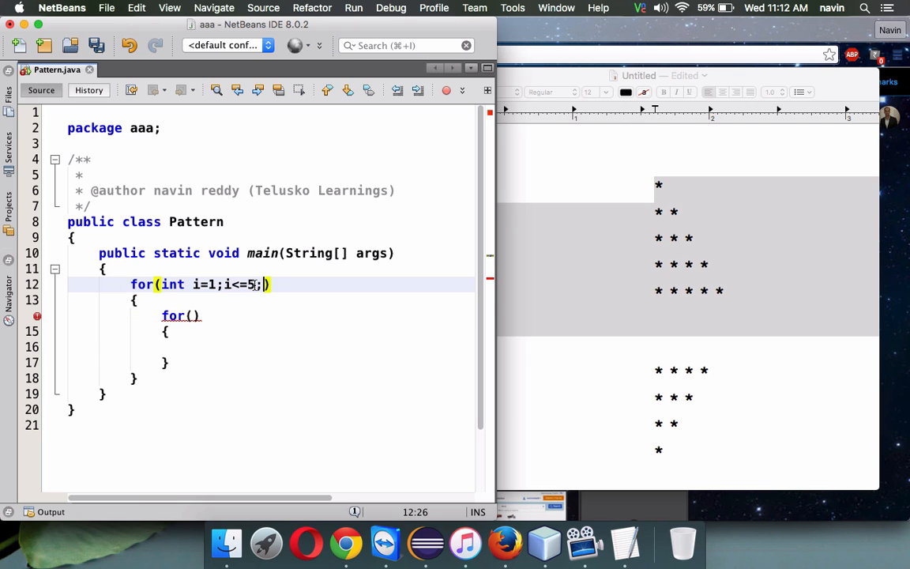
pyautogui.write('i++')
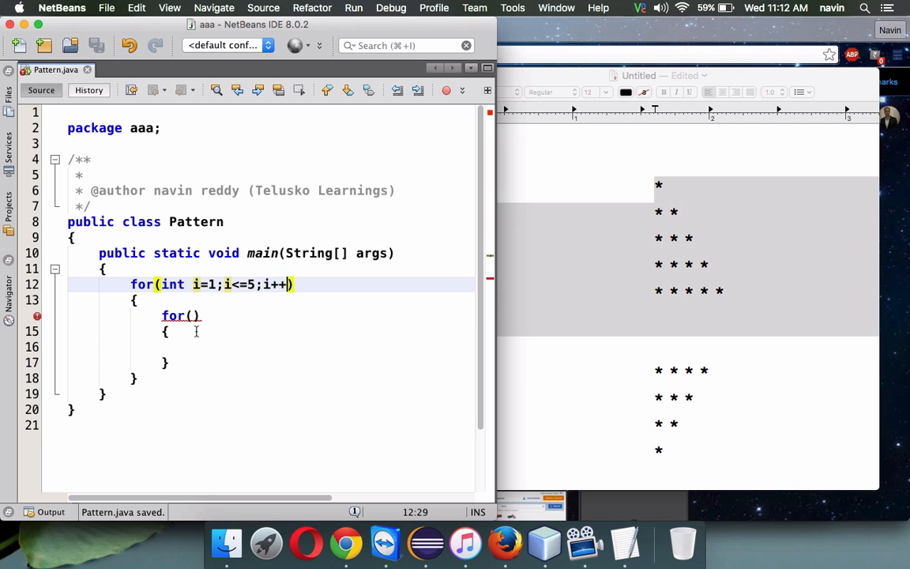
pyautogui.write('int k')
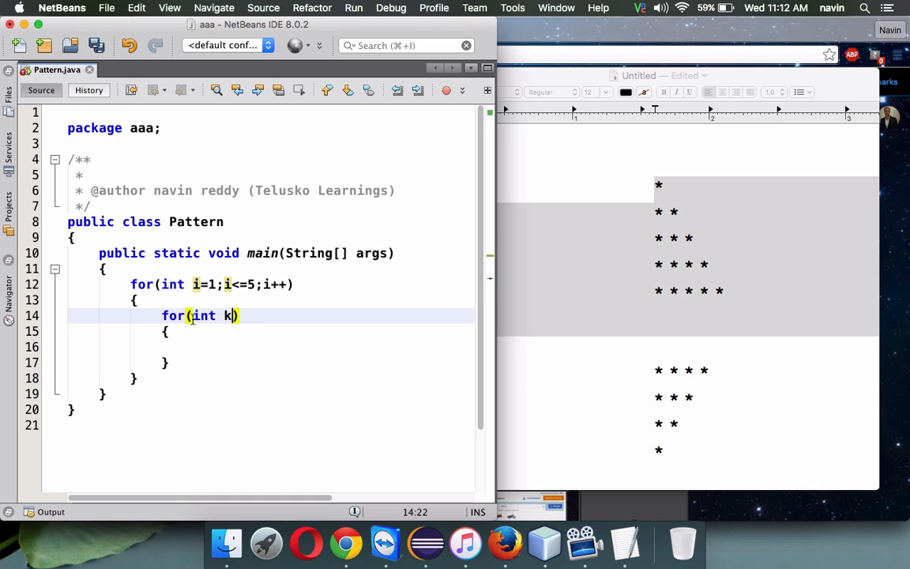
pyautogui.write('j')
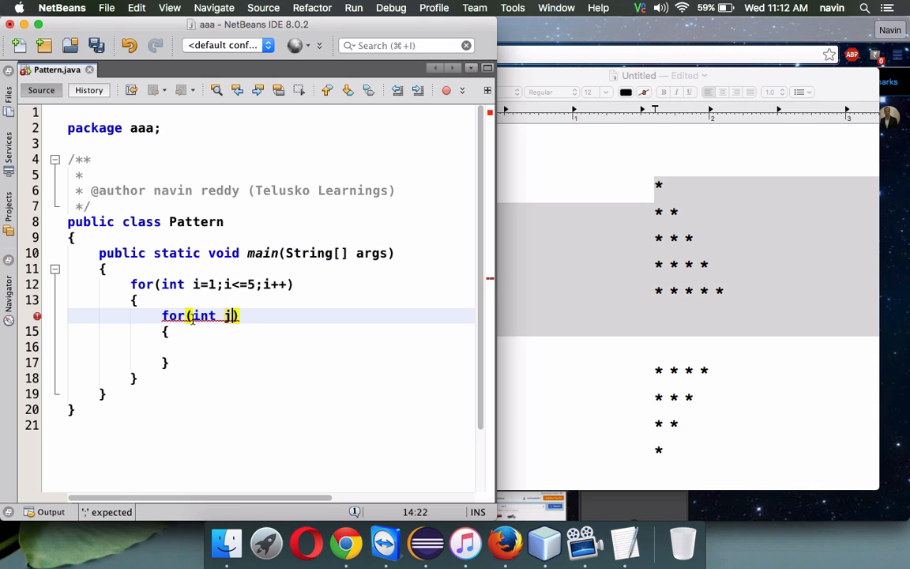
pyautogui.write('=1;j')
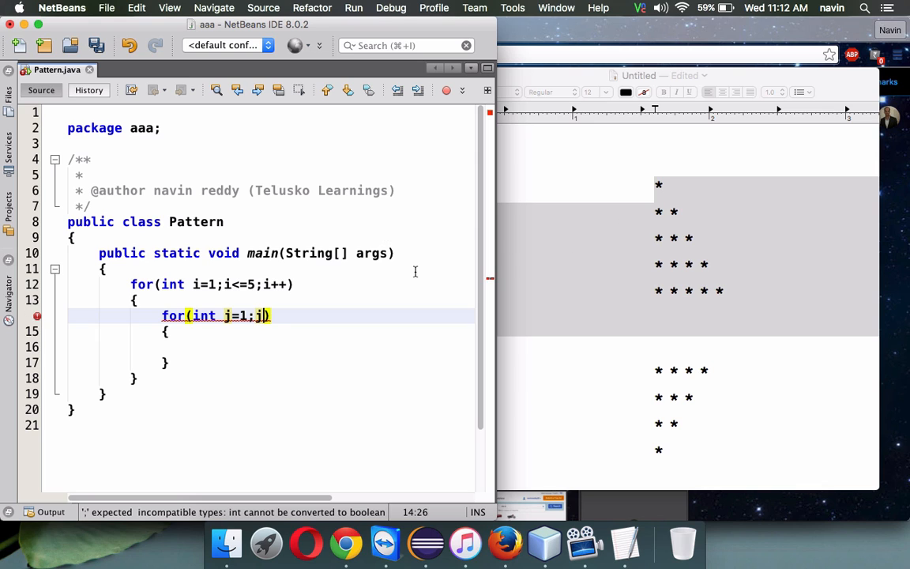
pyautogui.write('<i')
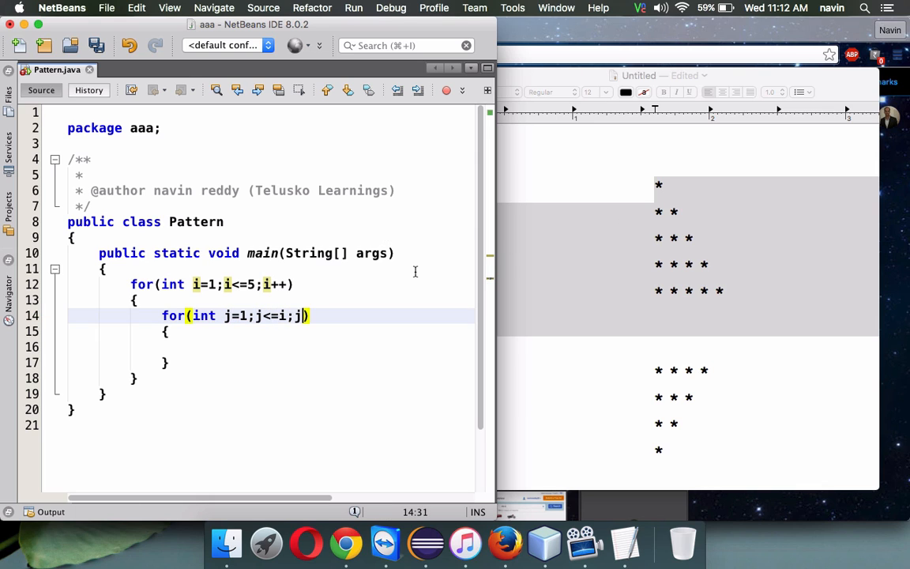
pyautogui.write('++)')
pyautogui.click(271, 346)
pyautogui.write('System.out.print("* ");')
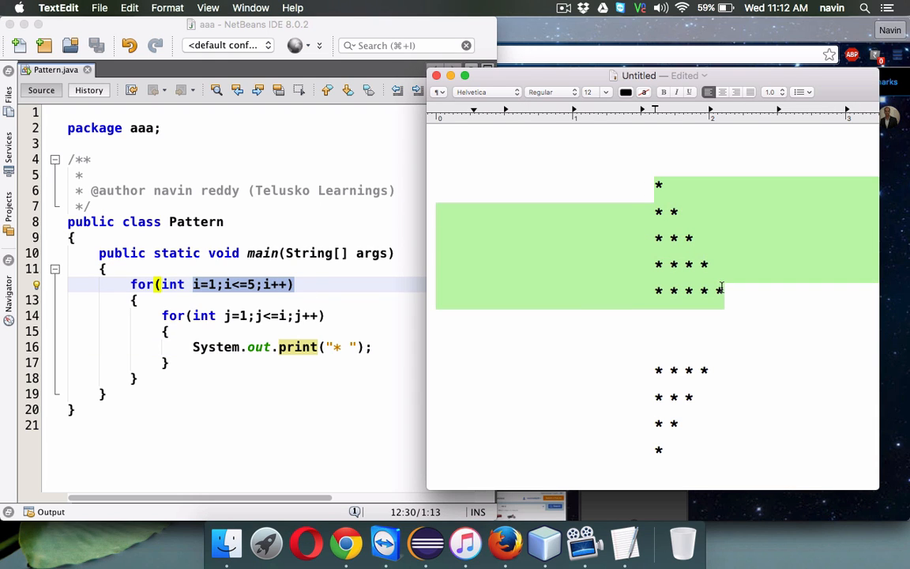
pyautogui.click(224, 316)
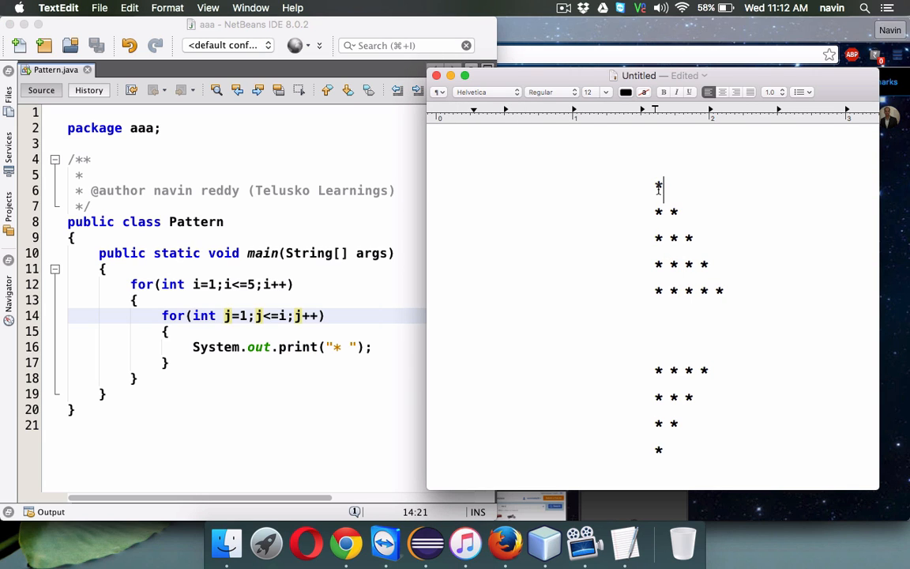
pyautogui.doubleClick(657, 187)
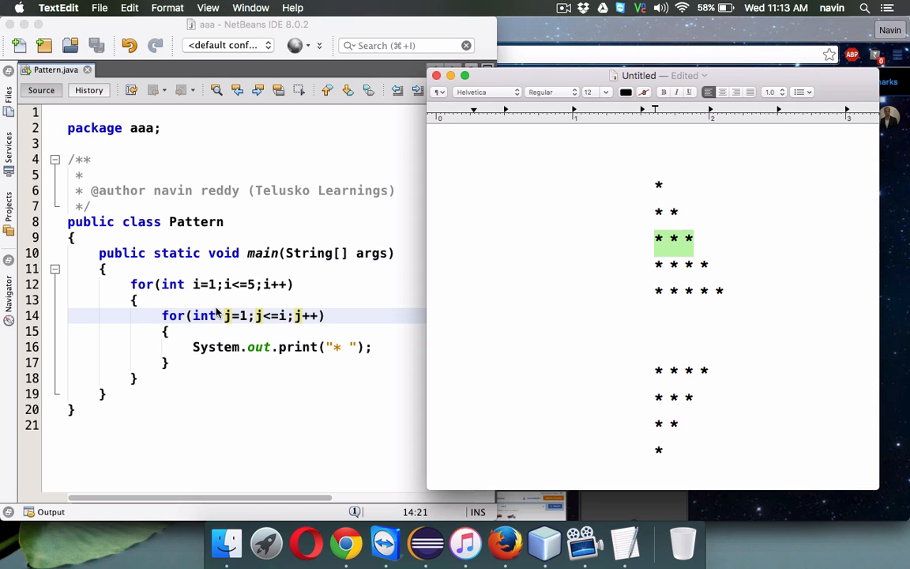
pyautogui.moveTo(231, 316)
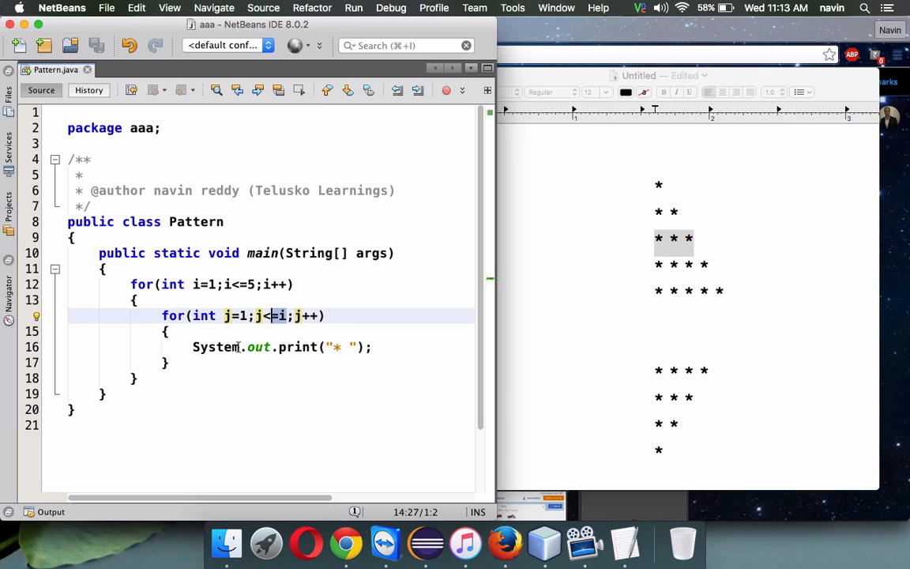
# Add a System.out.println after the inner loop so each star row ends with a line break
pyautogui.write('syso')
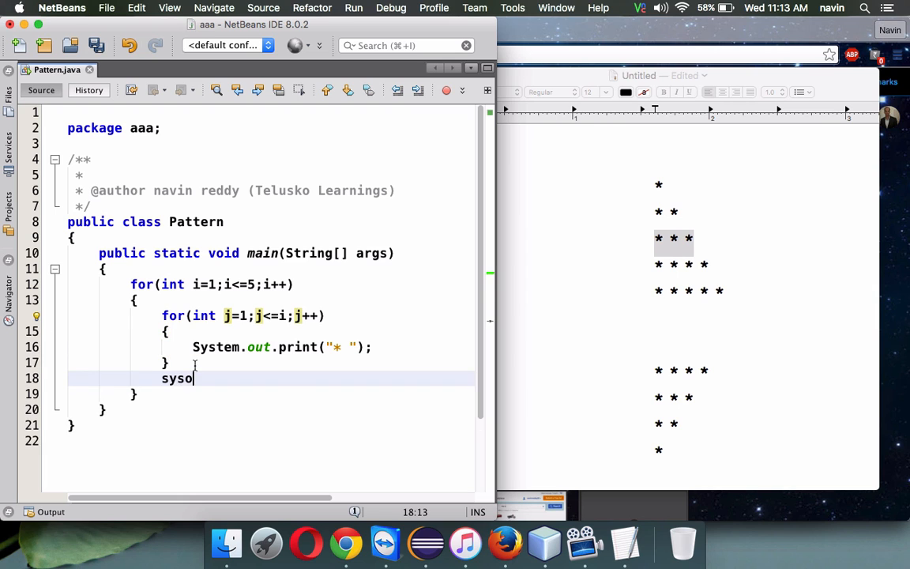
pyautogui.press('Backspace')
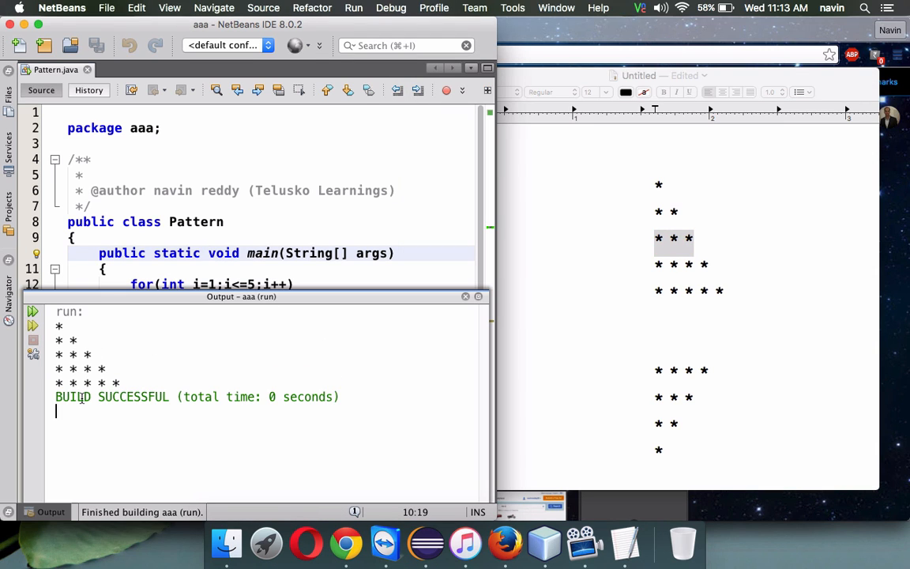
pyautogui.moveTo(636, 362)
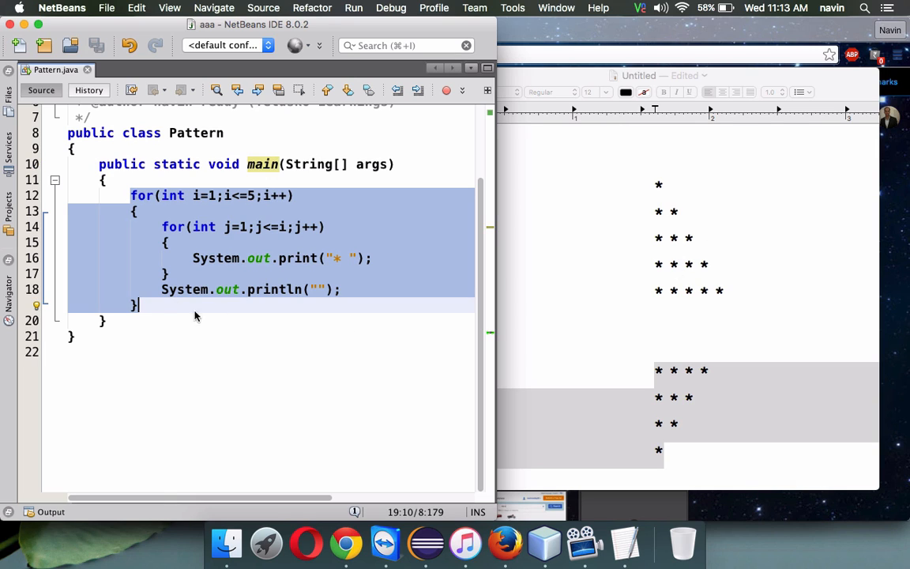
# Add a second outer loop for(int i=1;i<=4;i++){ below the first
pyautogui.write('for')
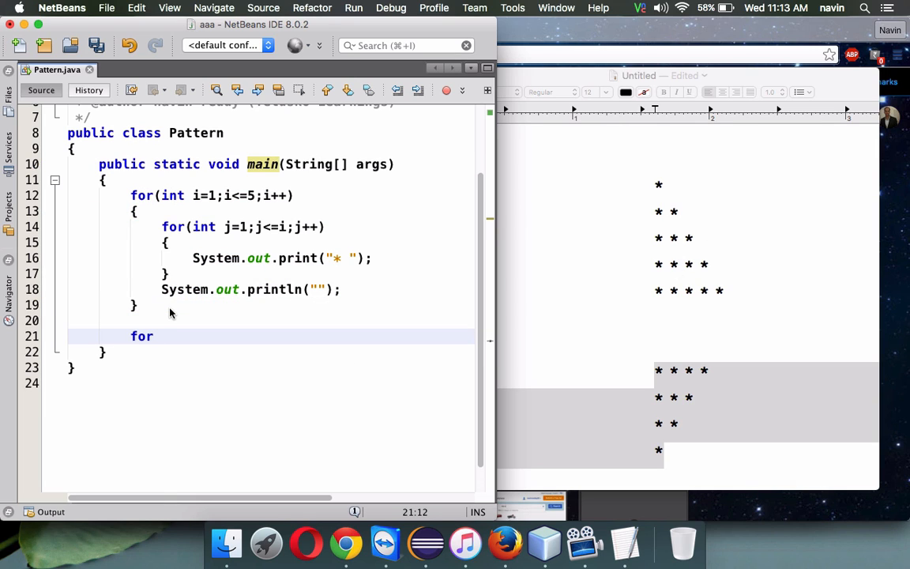
pyautogui.write('(int i=')
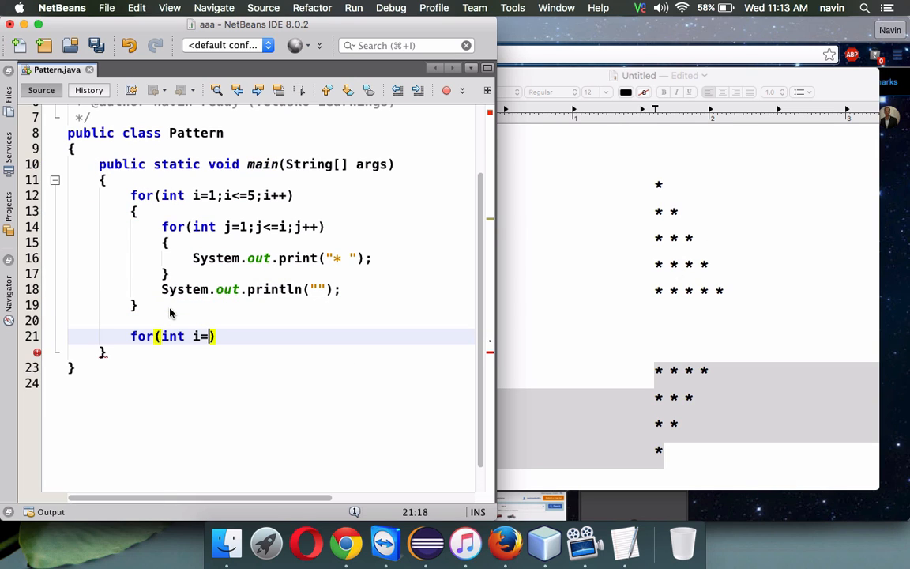
pyautogui.write('1;i<=')
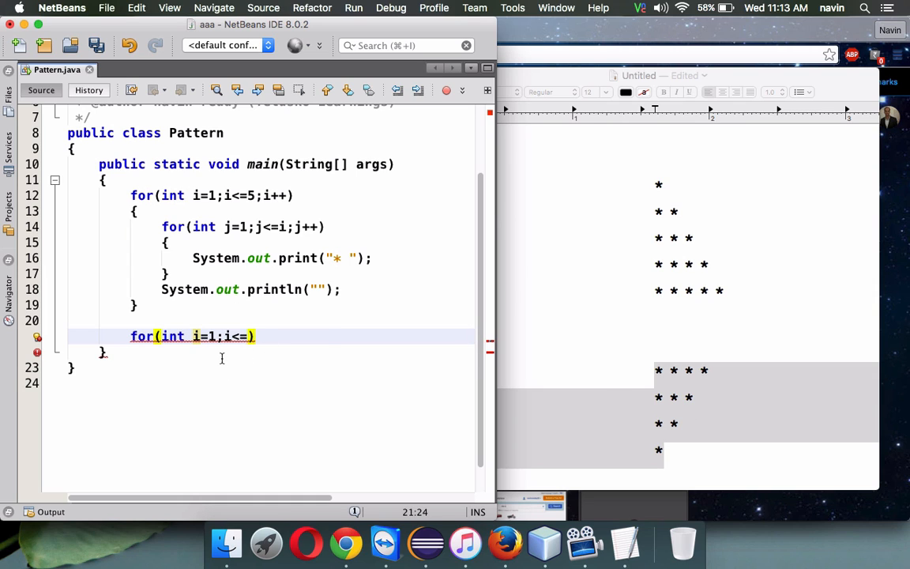
pyautogui.write('4;i++')
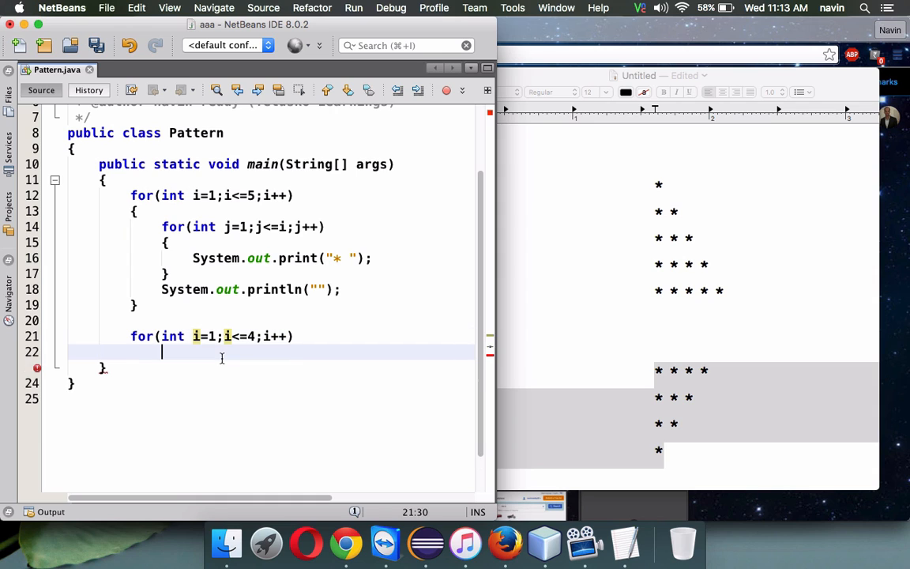
pyautogui.write('{')
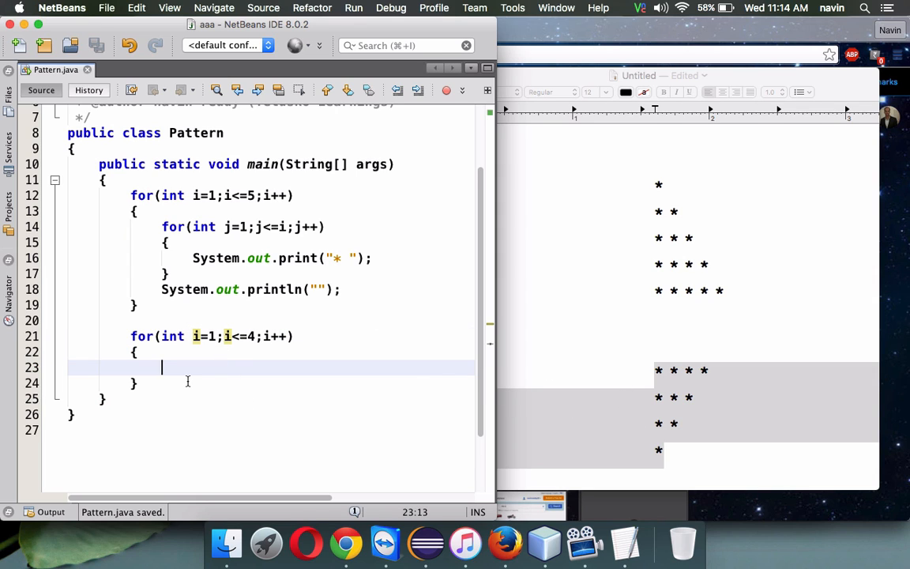
# Inside it, write the inner loop with int j=4 counting down while j>=i
pyautogui.write('for(i')
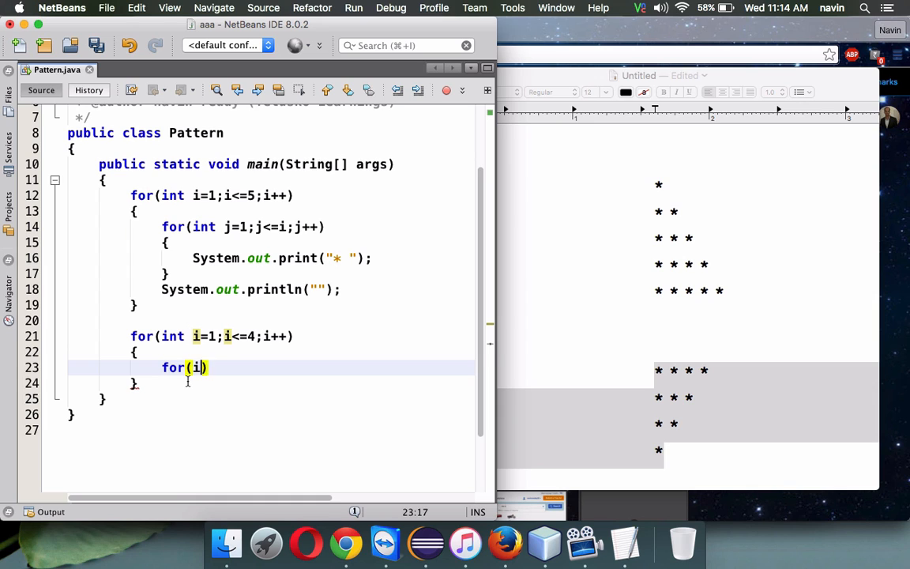
pyautogui.write('int j')
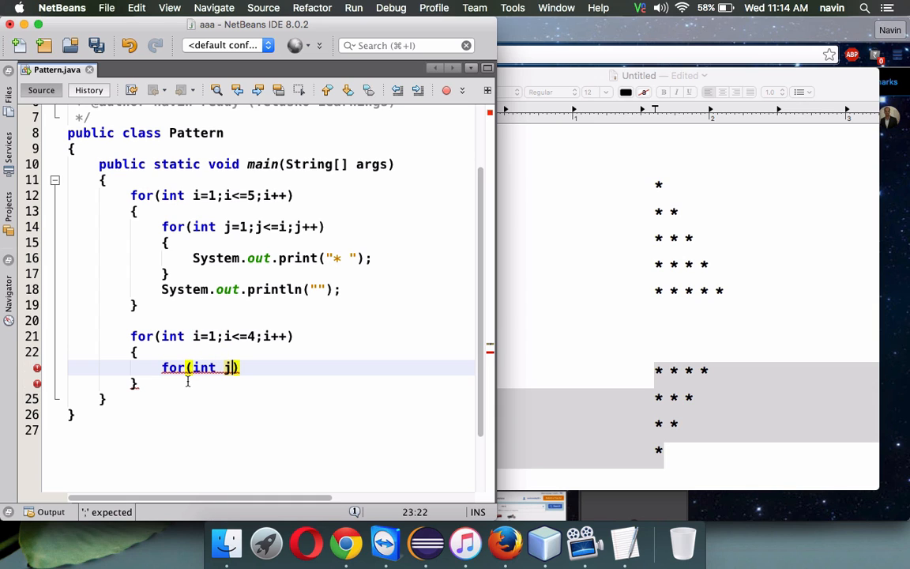
pyautogui.write('=4;j')
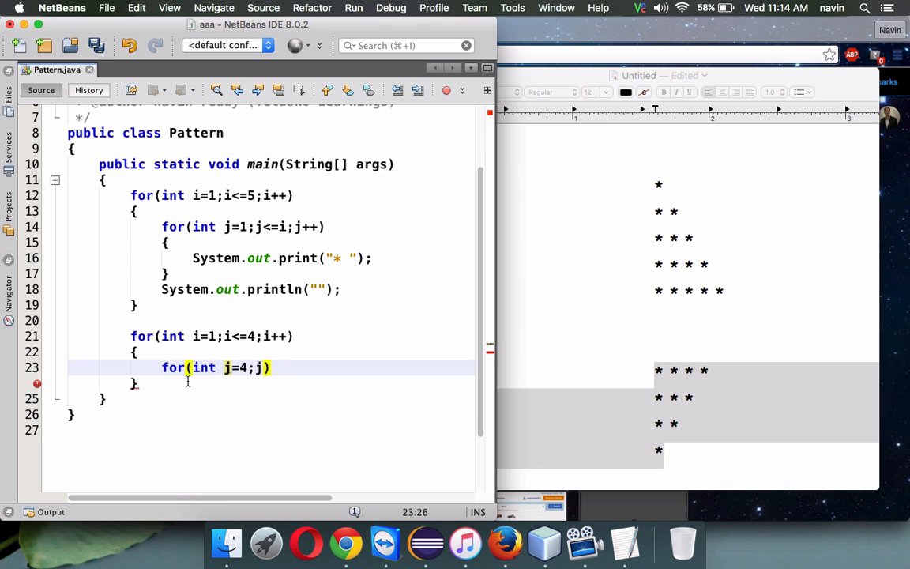
pyautogui.write('>=i;j--')
pyautogui.write('{')
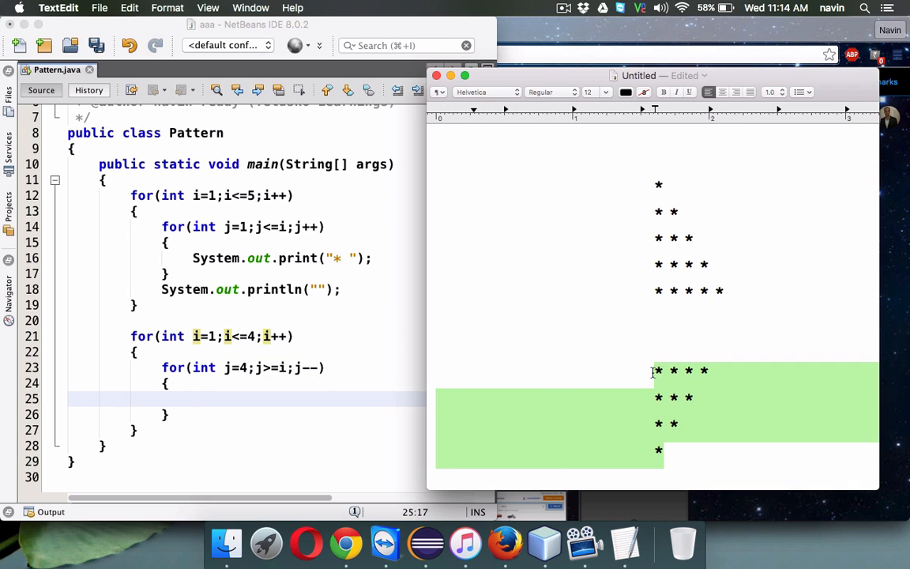
pyautogui.click(654, 381)
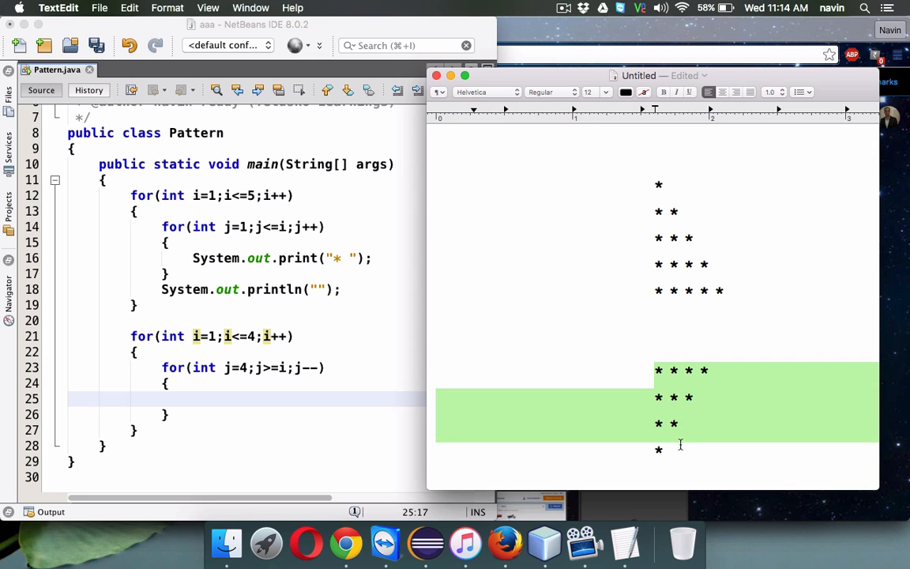
pyautogui.click(681, 370)
pyautogui.write('s')
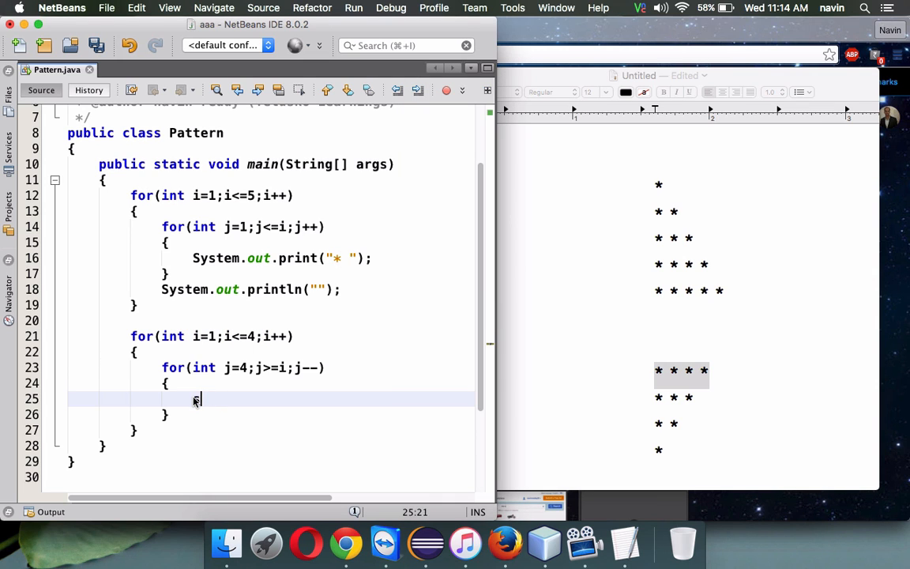
# Add System.out.print("*") inside the decreasing inner loop to print stars
pyautogui.write('System.out.print();')
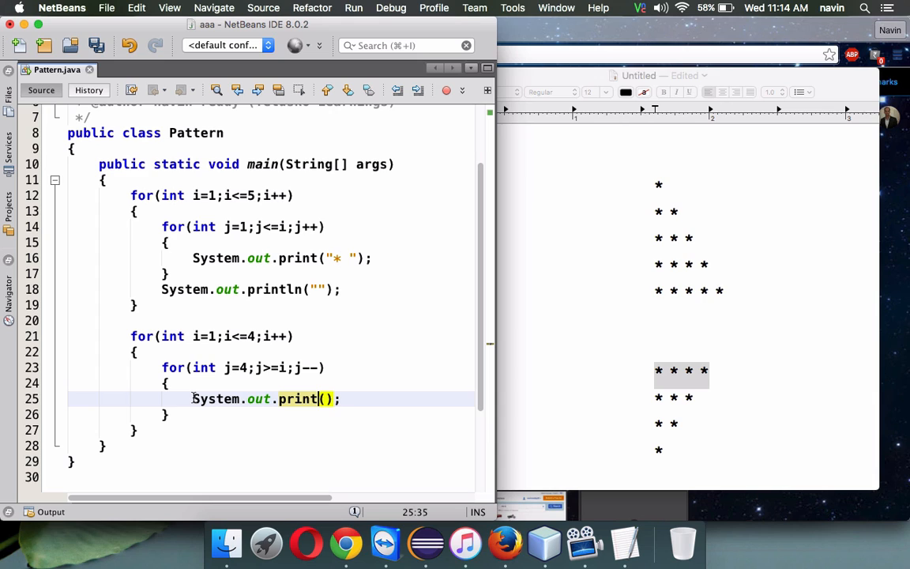
pyautogui.write('""')
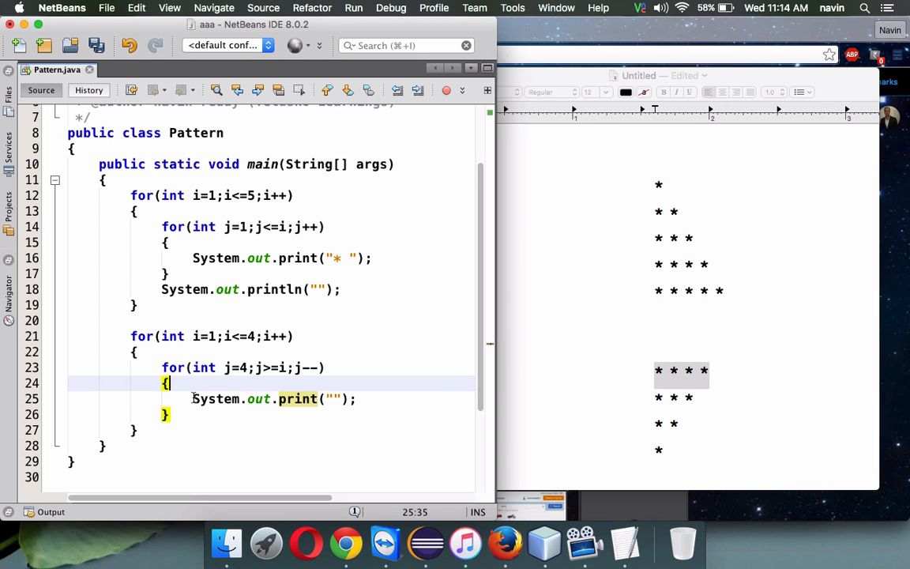
pyautogui.write('*')
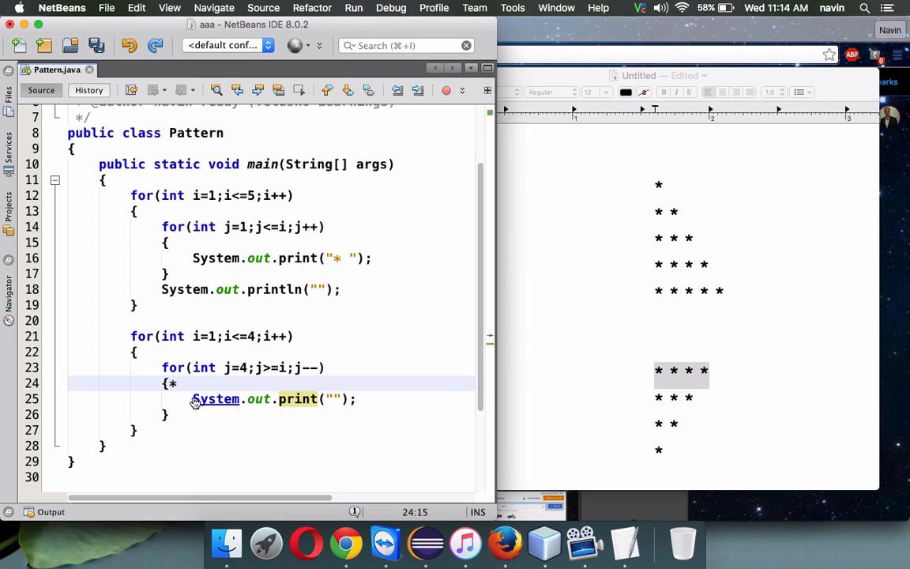